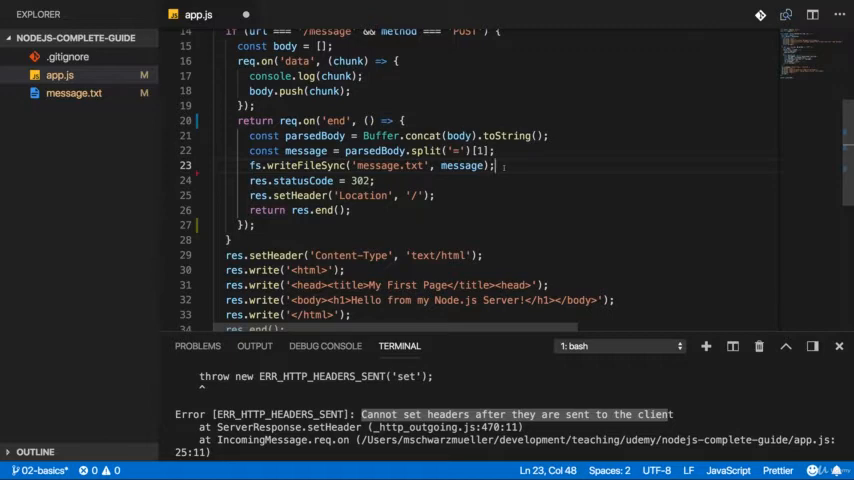
Step: Select writeFileSync in app.js to change it to asynchronous fs.writeFile
{"action": "scroll", "scroll_direction": "up", "scroll_amount": 3}
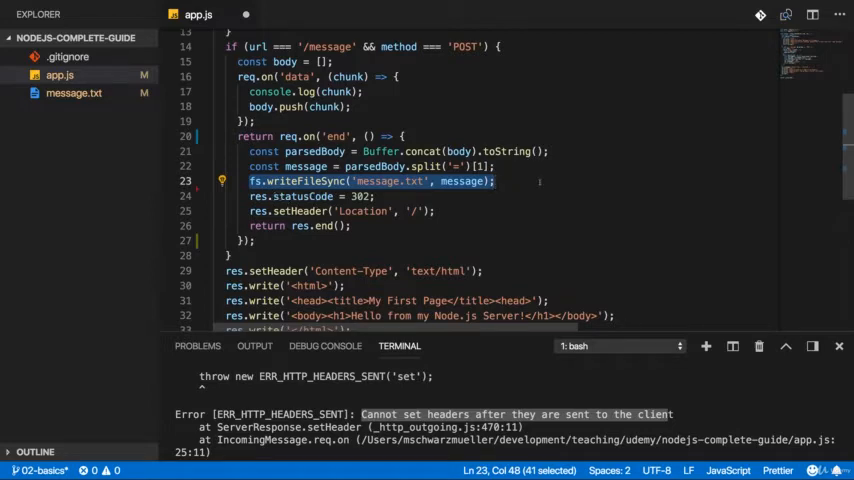
{"action": "double_click", "coordinate": [462, 180]}
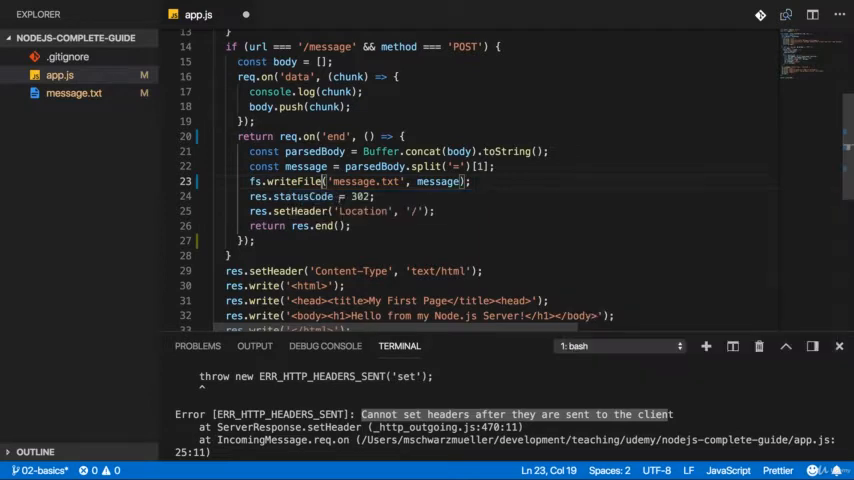
{"action": "mouse_move", "coordinate": [290, 180]}
{"action": "type", "text": ", "}
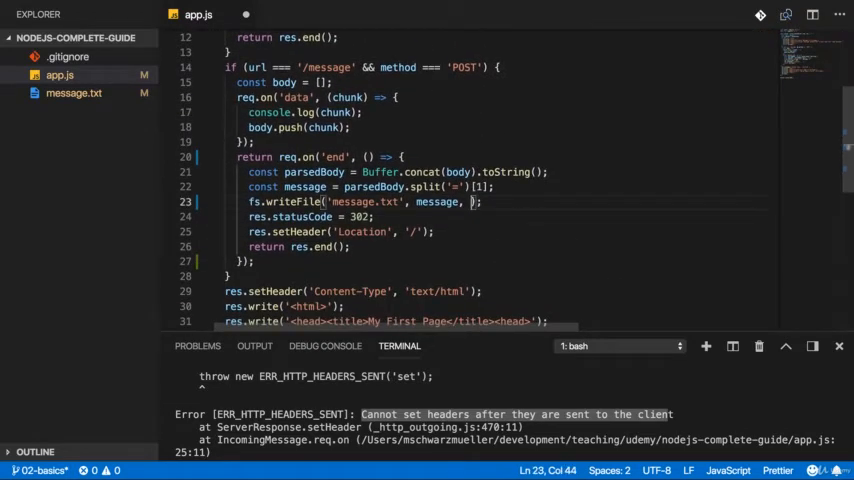
Step: Add an arrow-function callback (err) => {} as fs.writeFile's third argument
{"action": "type", "text": "() => {}"}
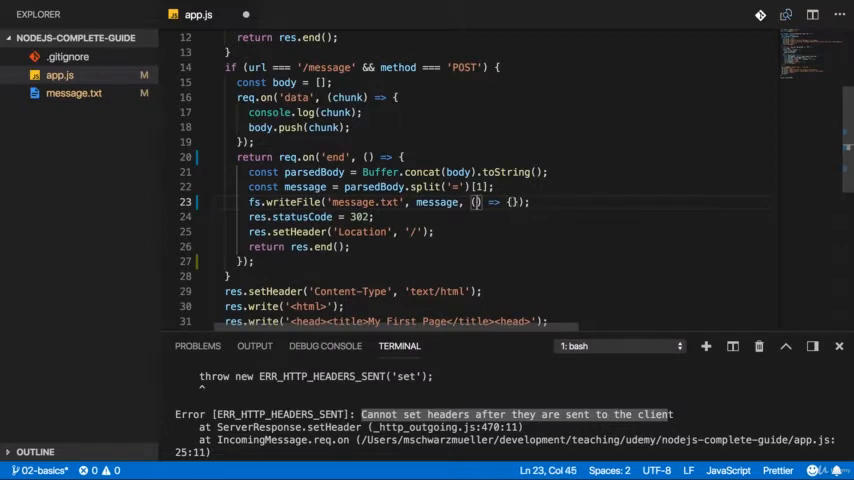
{"action": "type", "text": "err"}
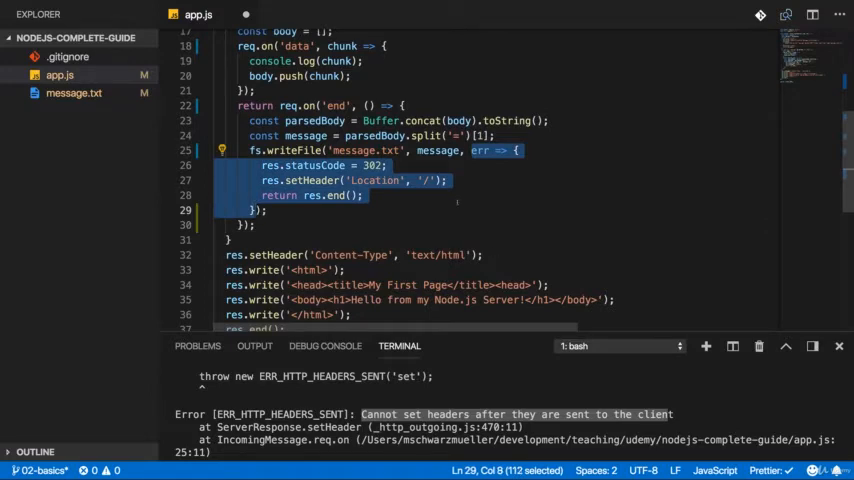
{"action": "mouse_move", "coordinate": [292, 150]}
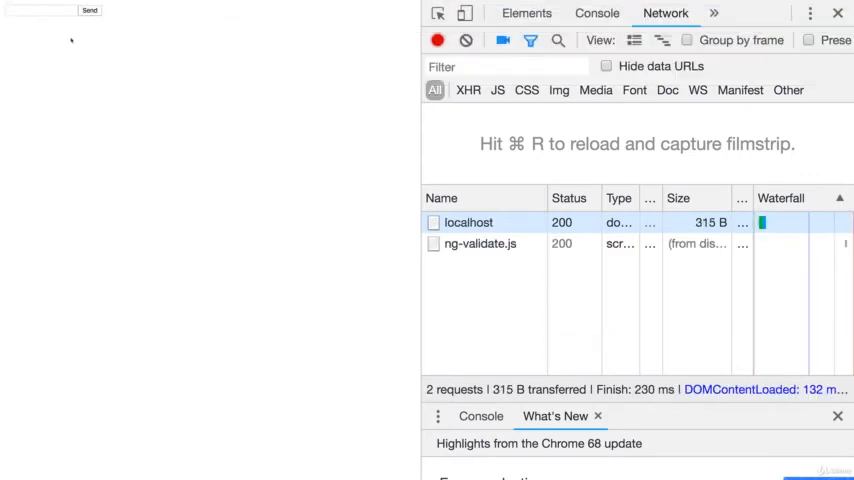
Step: Enter 'Hello again' into the localhost:3000 form's message field
{"action": "type", "text": "Hello ag"}
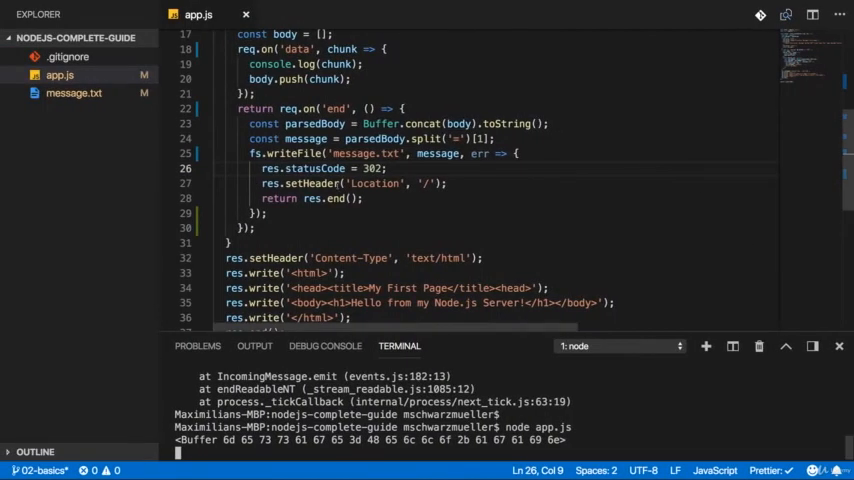
{"action": "left_click", "coordinate": [72, 92]}
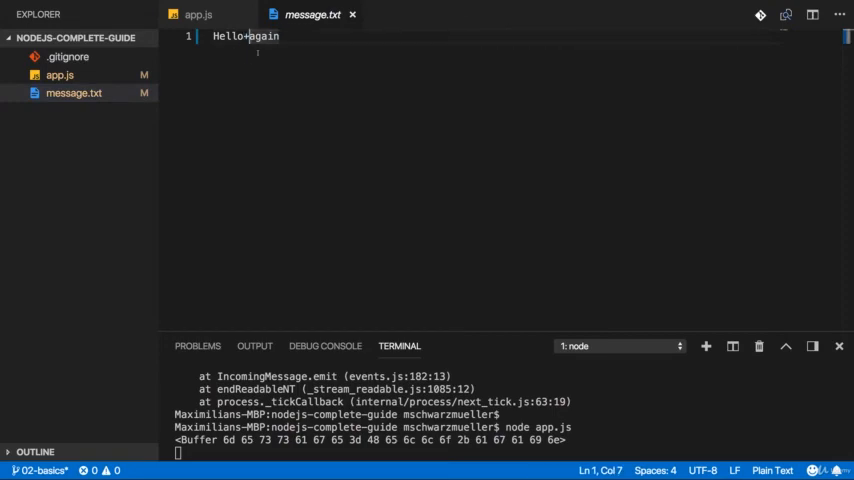
{"action": "left_click", "coordinate": [198, 16]}
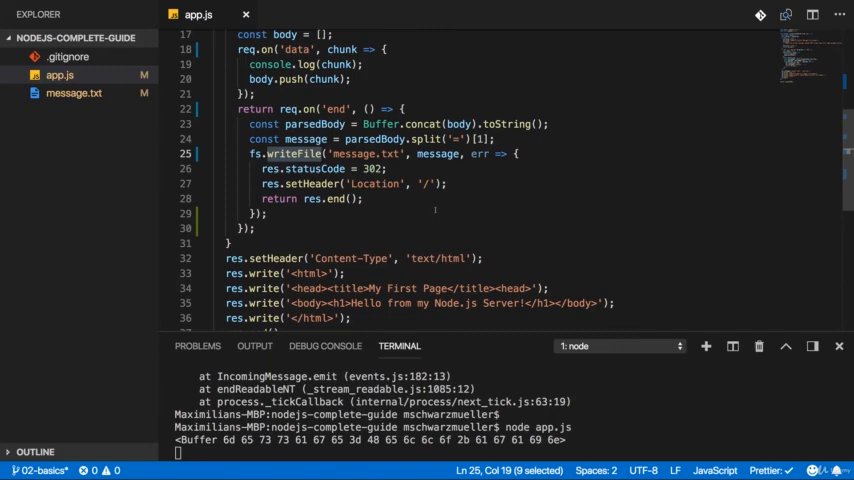
{"action": "scroll", "scroll_direction": "down", "scroll_amount": 3}
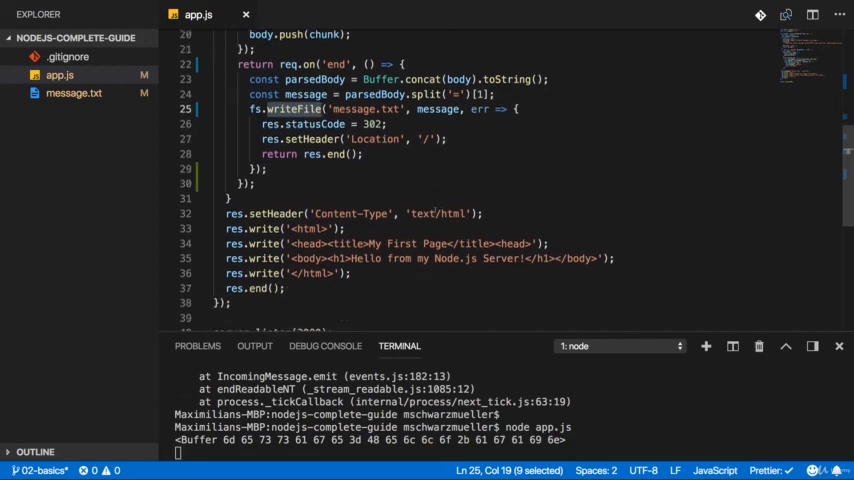
{"action": "scroll", "scroll_direction": "down", "scroll_amount": 3}
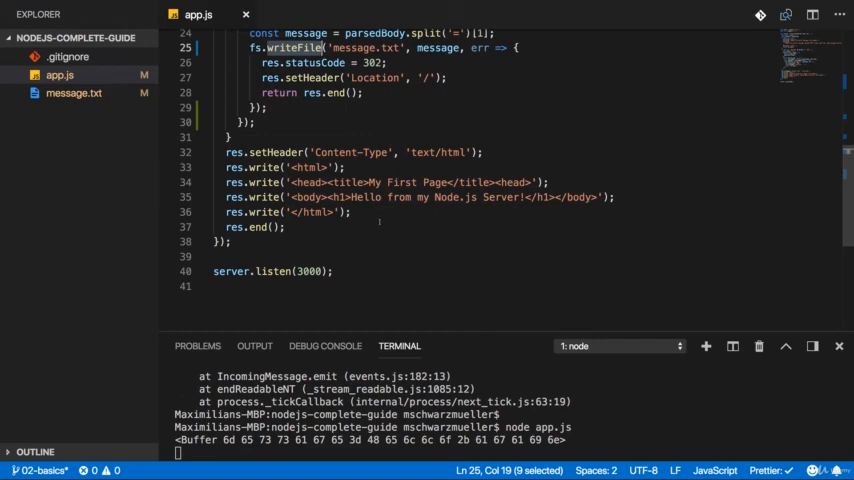
{"action": "scroll", "scroll_direction": "up", "scroll_amount": 3}
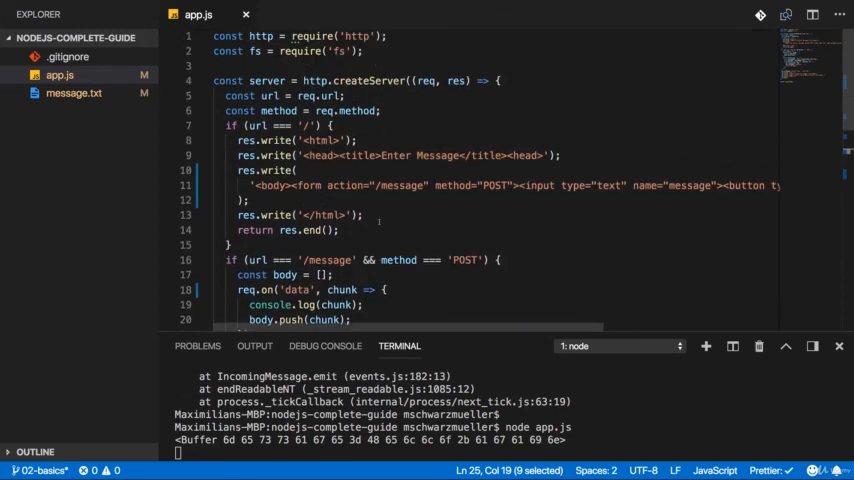